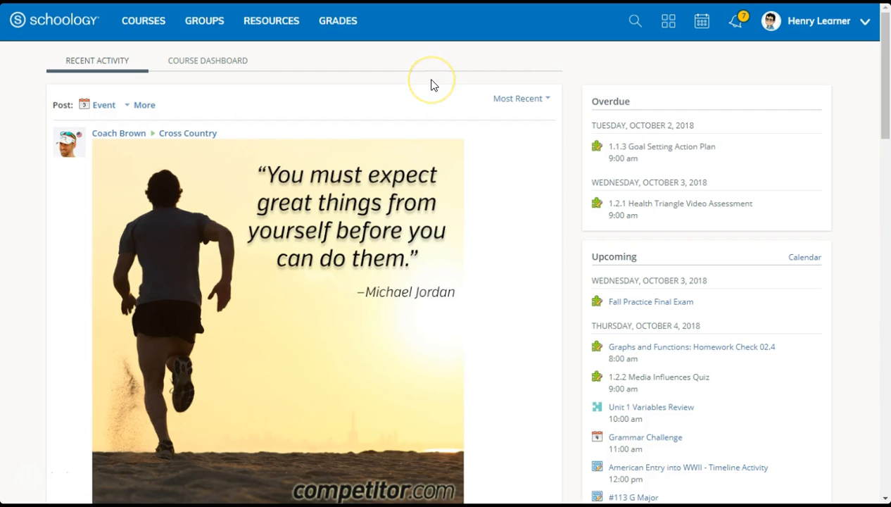
mouse_move(432, 85)
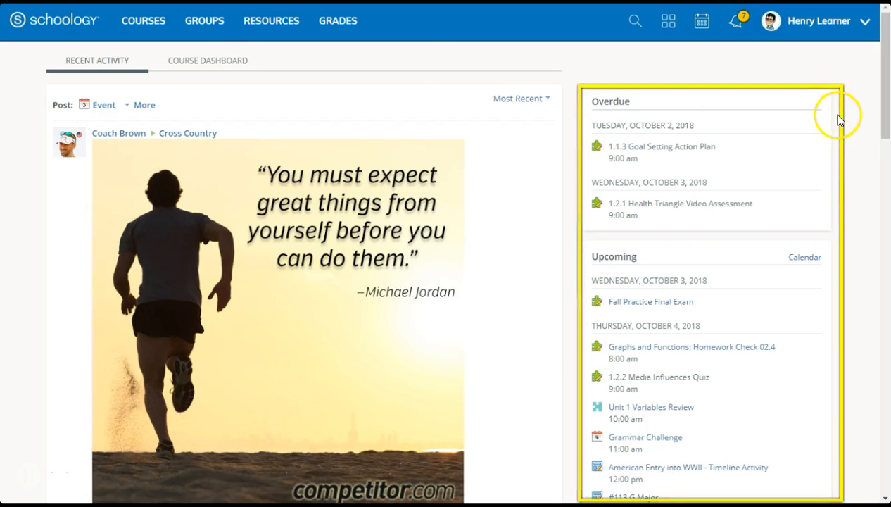
Go to the October 2018 calendar and bring up the All Calendars filter list
scroll(down, 3)
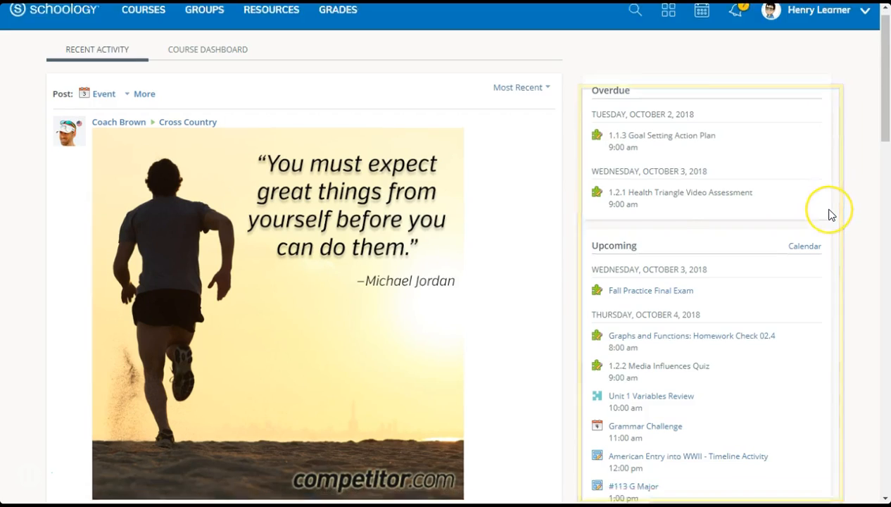
scroll(down, 3)
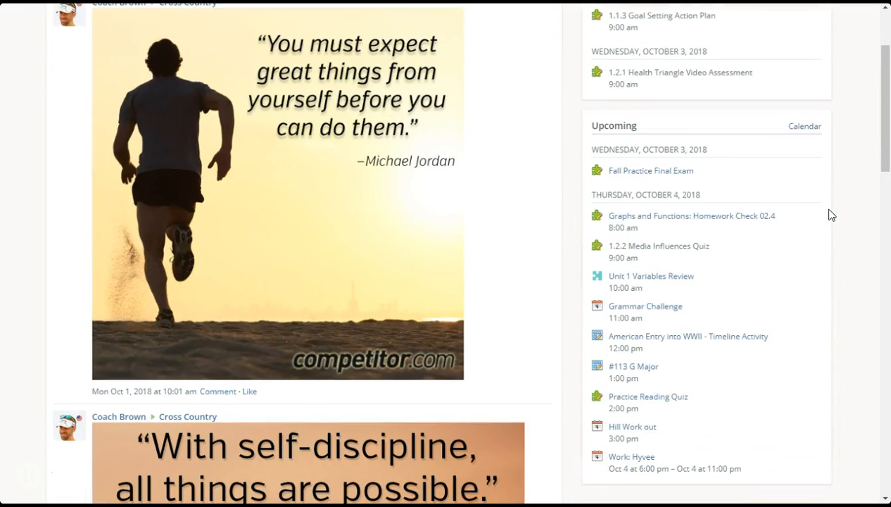
scroll(down, 3)
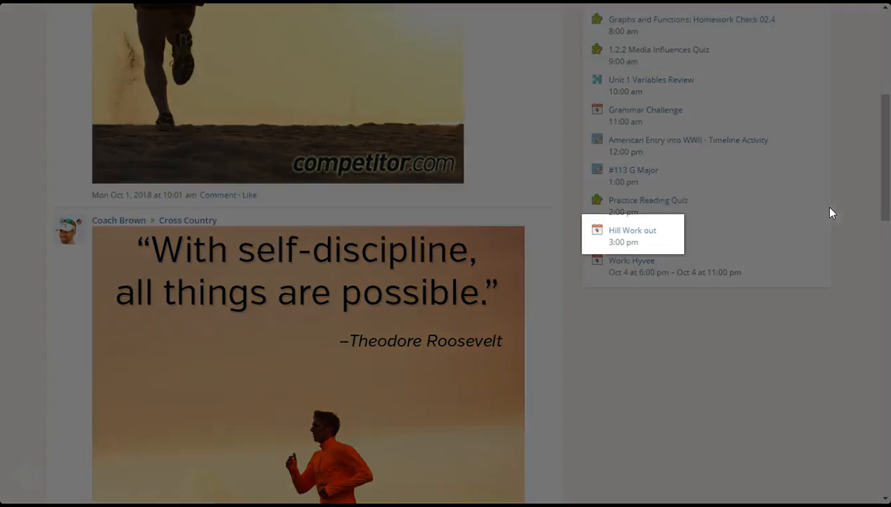
mouse_move(646, 232)
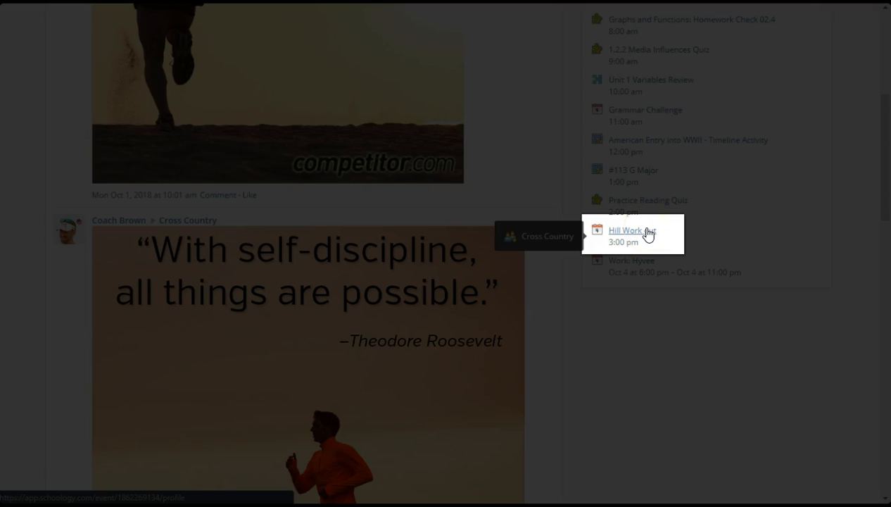
mouse_move(676, 127)
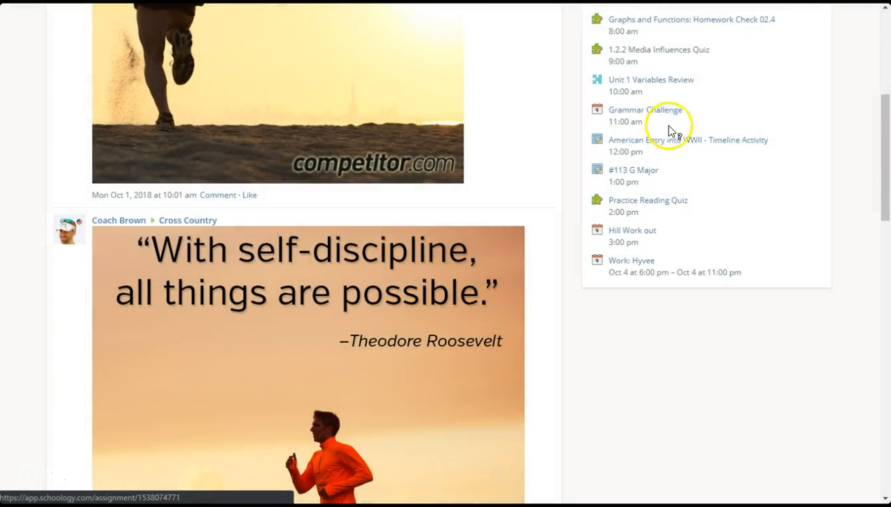
mouse_move(687, 140)
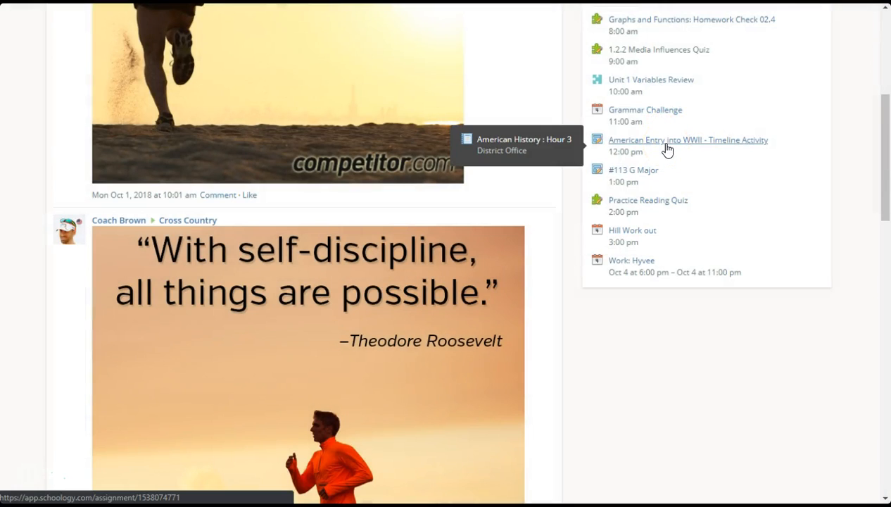
mouse_move(680, 88)
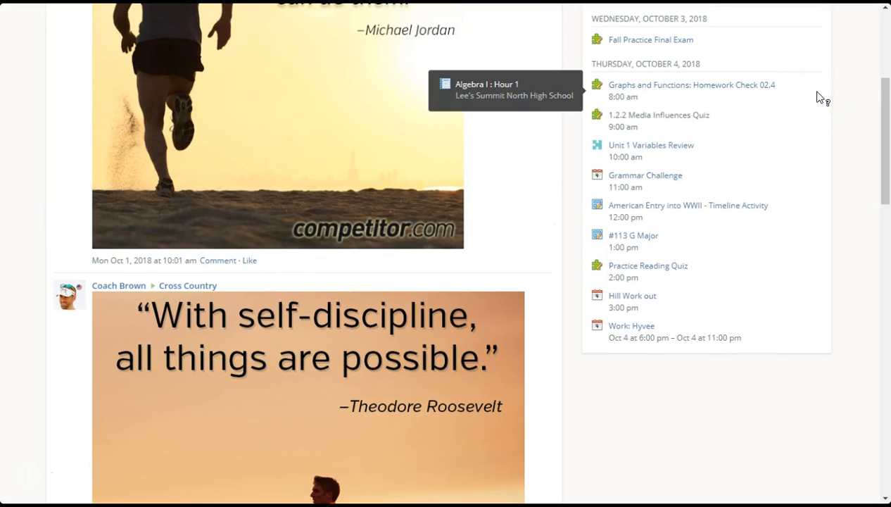
scroll(up, 3)
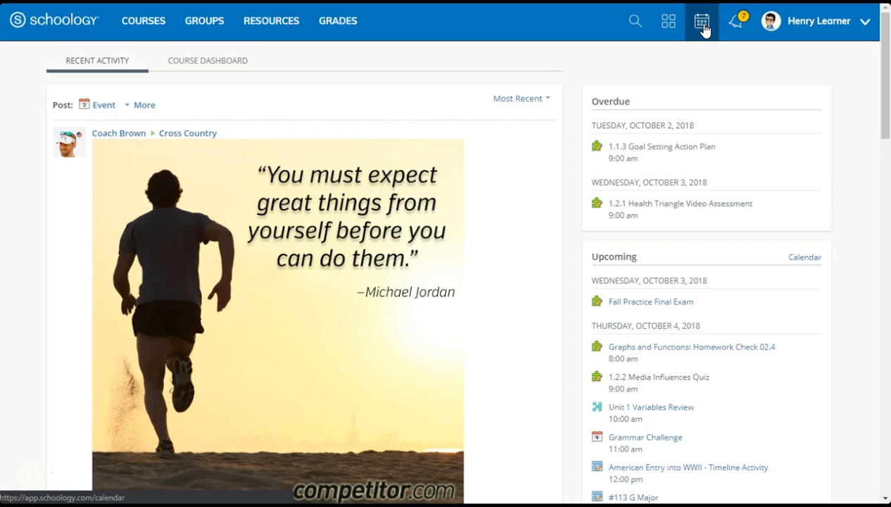
click(701, 21)
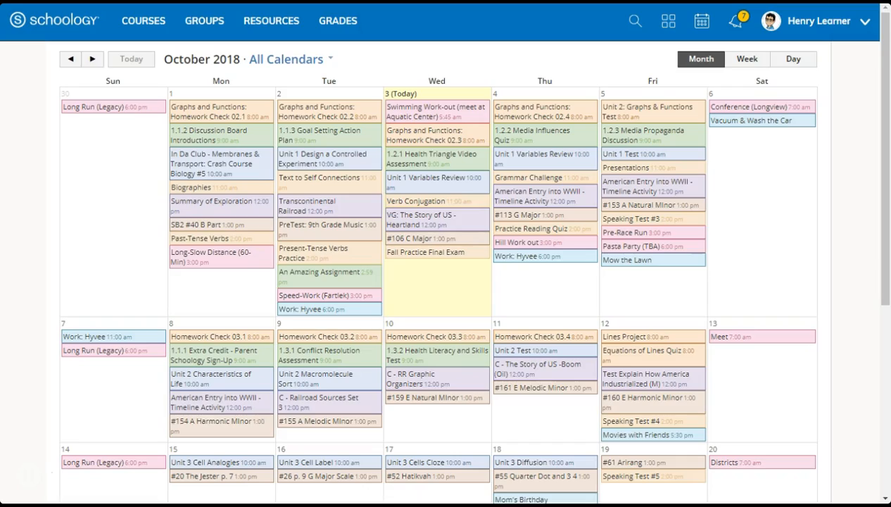
click(286, 59)
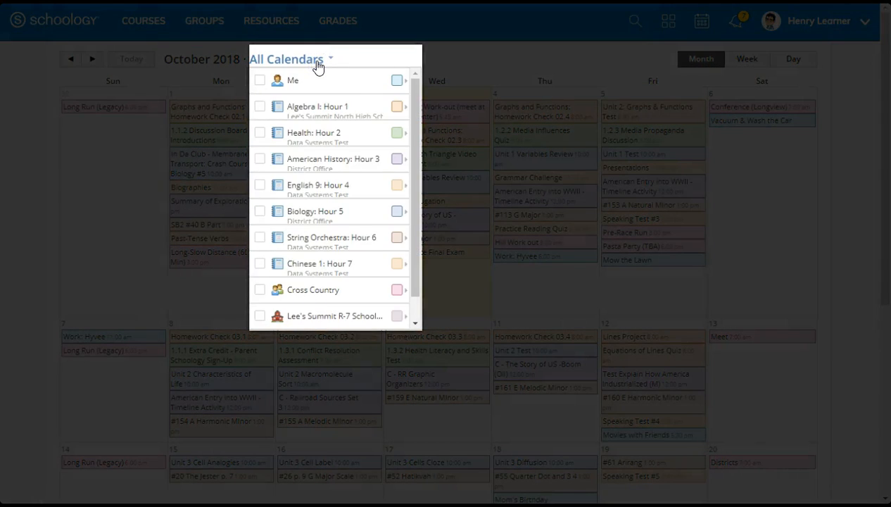
mouse_move(298, 148)
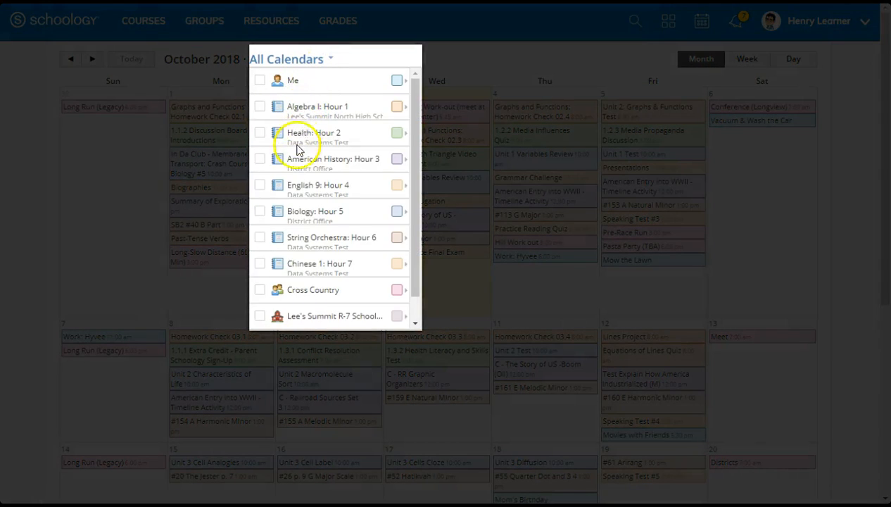
mouse_move(289, 278)
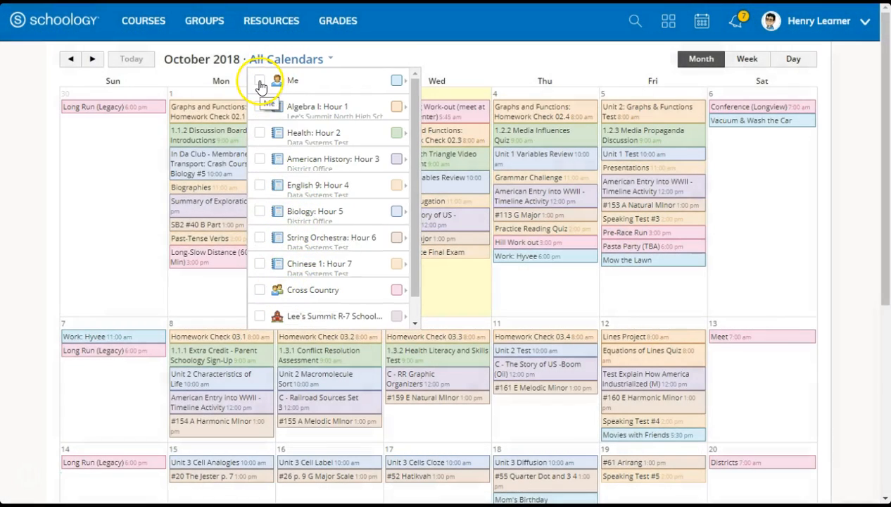
Toggle the personal and Algebra I calendar filters, then return to showing all calendars
click(259, 80)
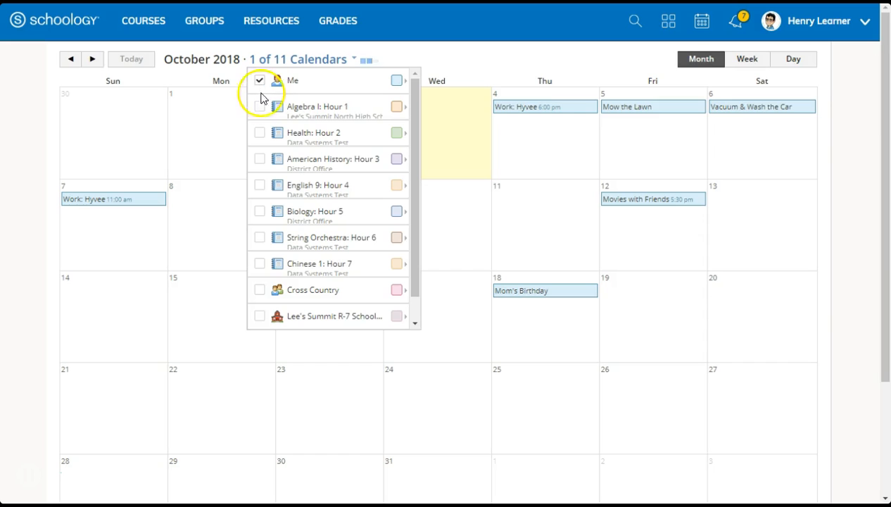
click(259, 107)
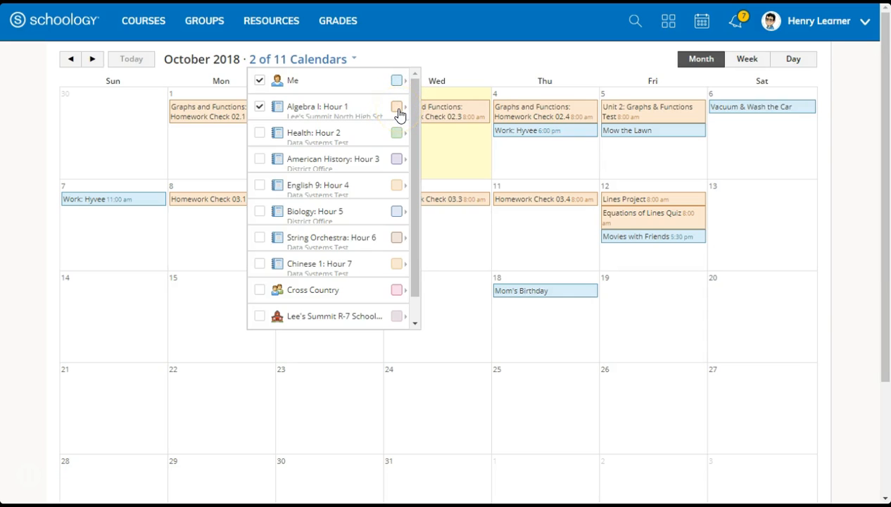
click(397, 107)
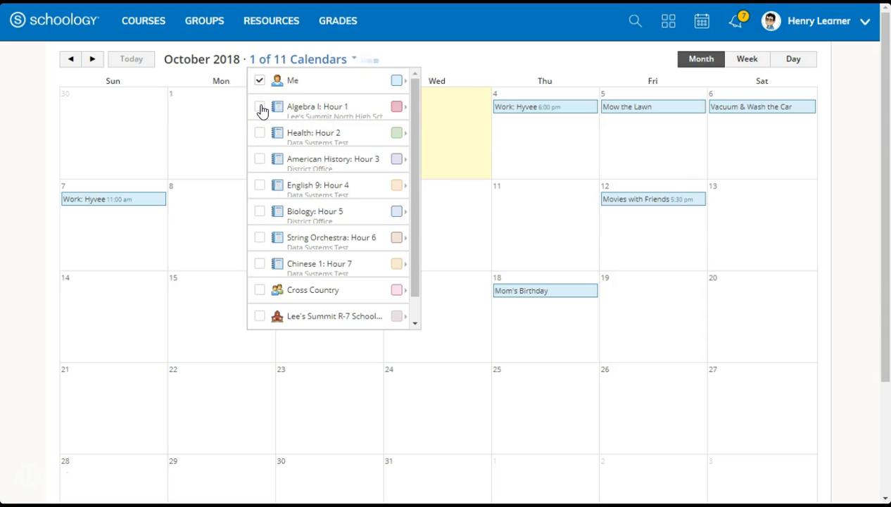
click(259, 78)
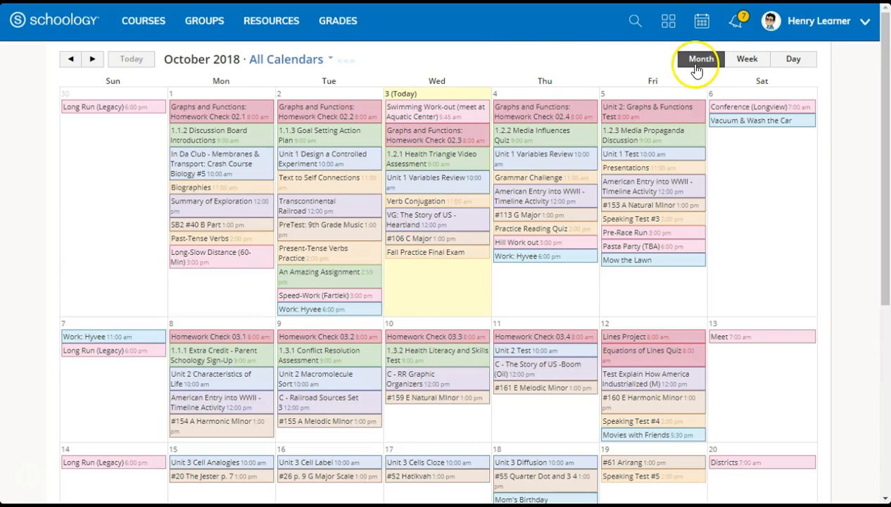
Switch from the month view through Week to the single-day schedule for October 3, 2018
click(746, 60)
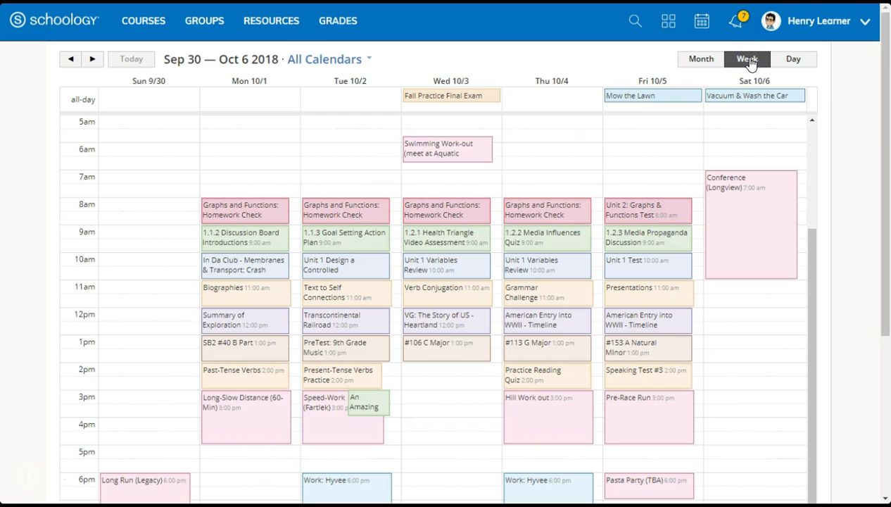
click(794, 59)
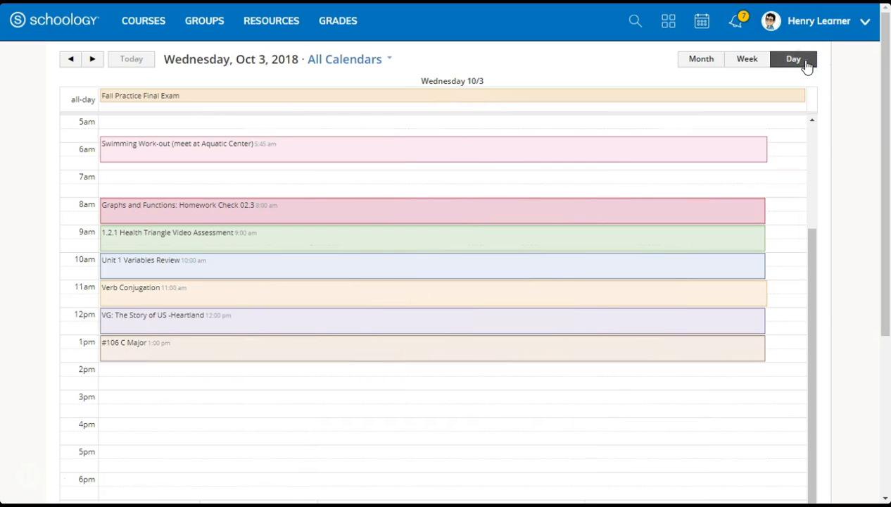
mouse_move(17, 496)
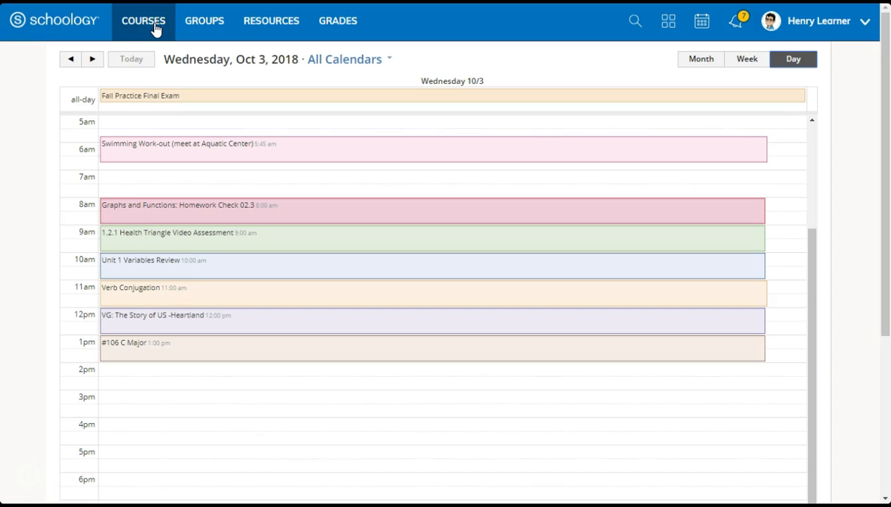
Navigate from Courses through My Courses into the Algebra I course page
click(143, 21)
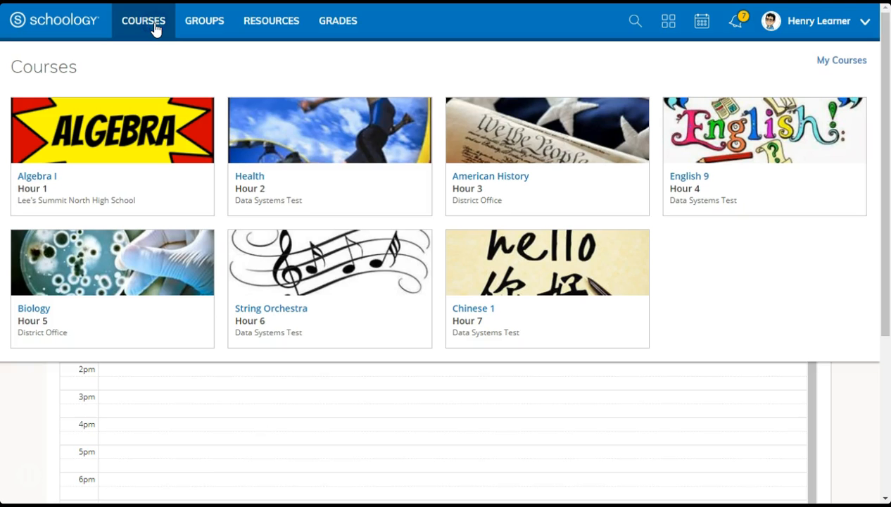
click(113, 130)
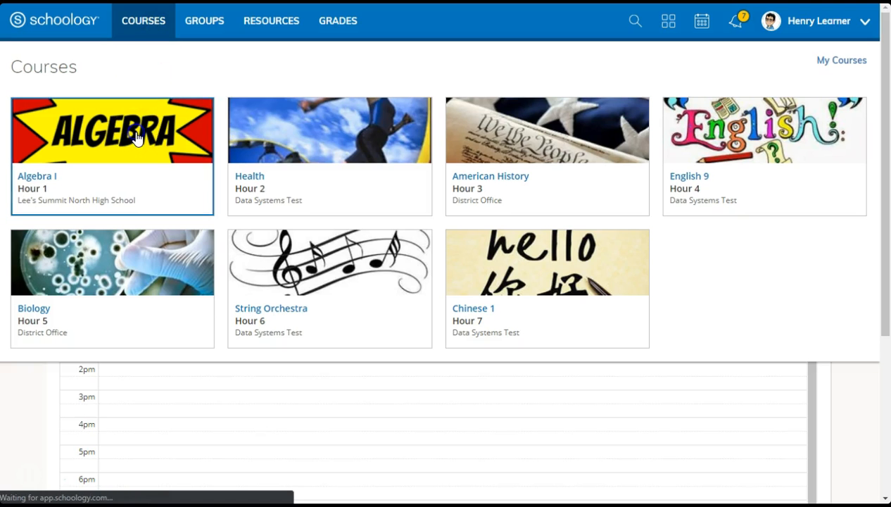
click(111, 130)
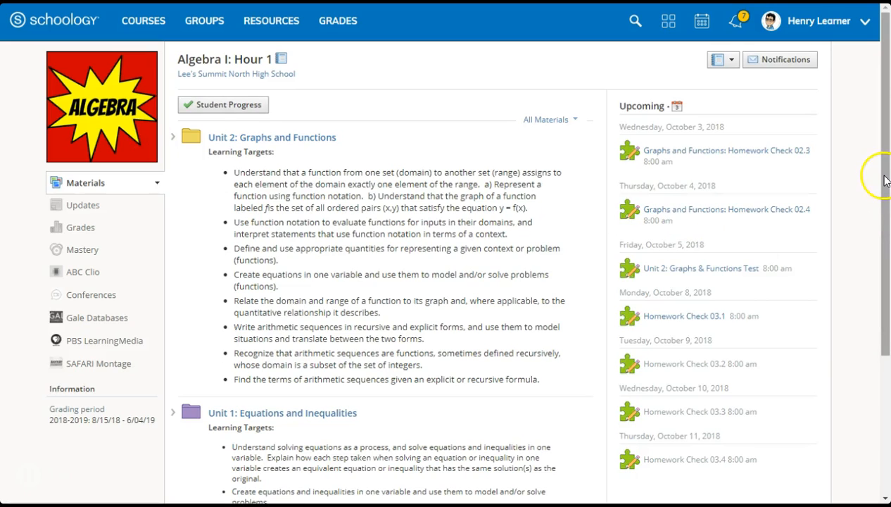
mouse_move(885, 231)
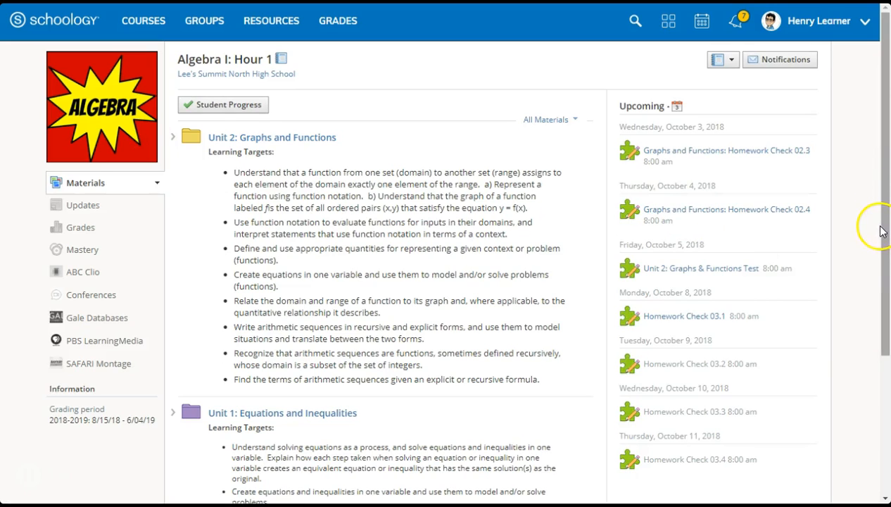
mouse_move(836, 349)
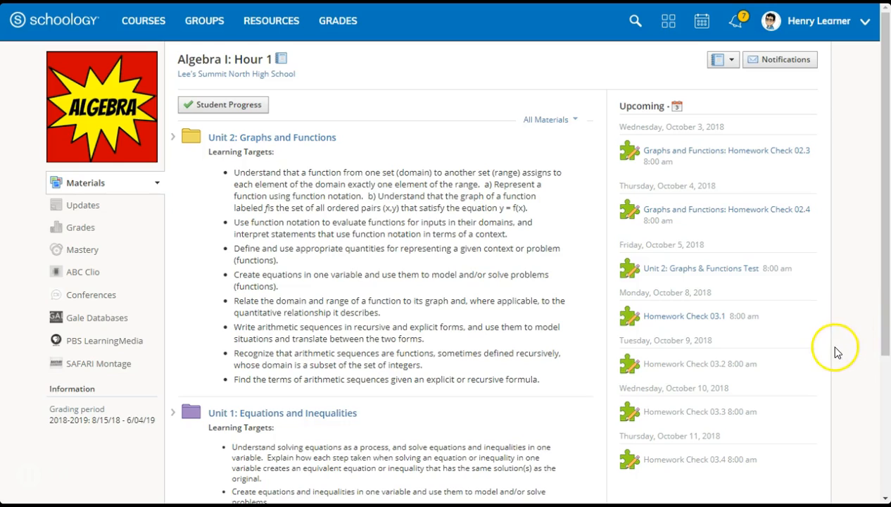
mouse_move(838, 352)
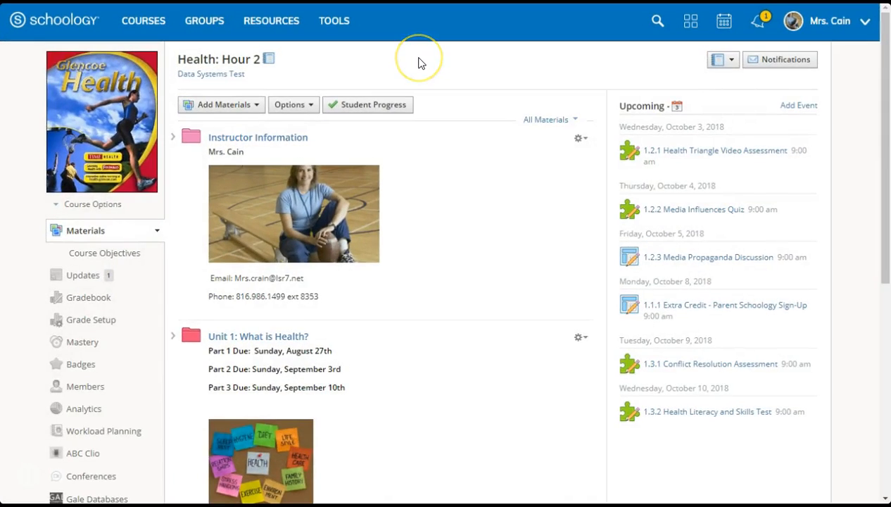
mouse_move(255, 110)
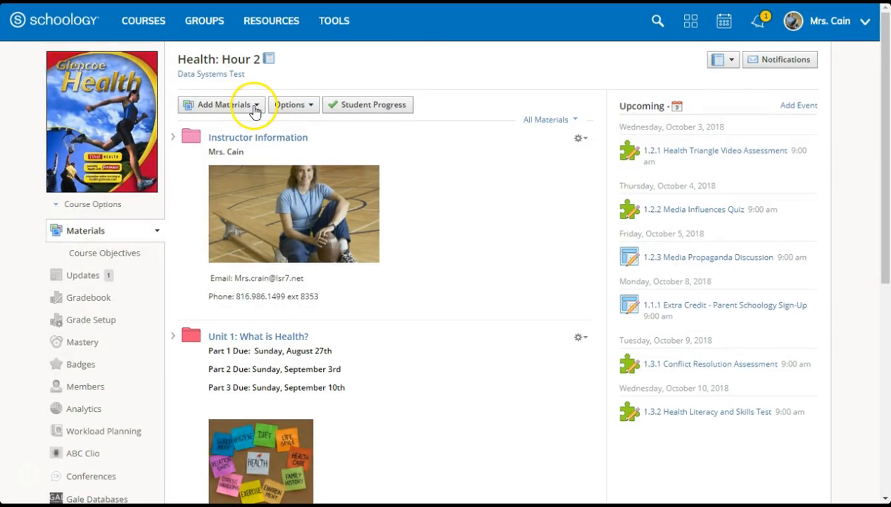
Add 'An Amazing Assignment' as 10-point Homework due 10/17/18 at 11:59 PM and create it
click(220, 104)
text(An Amazing Assignment)
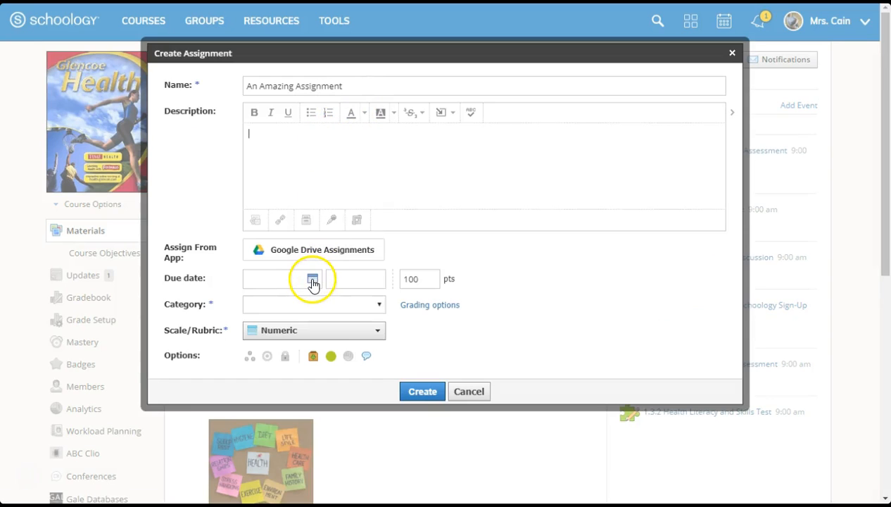
click(312, 279)
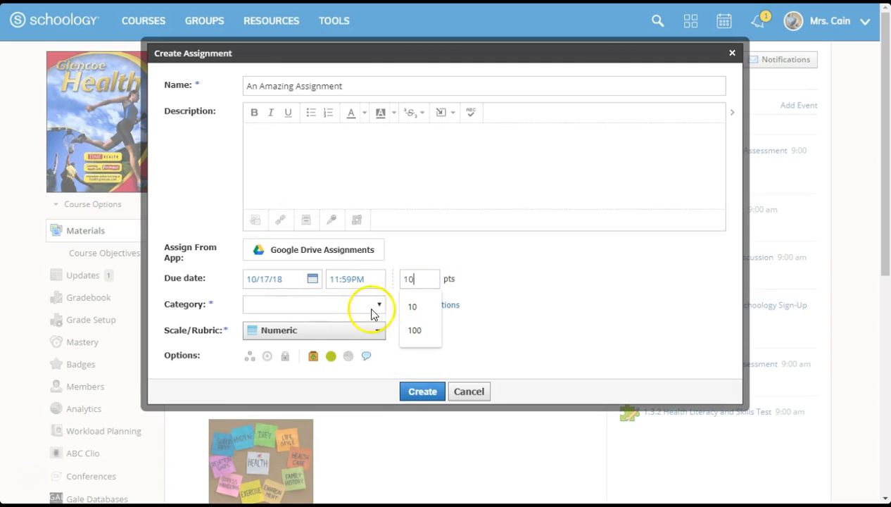
click(313, 304)
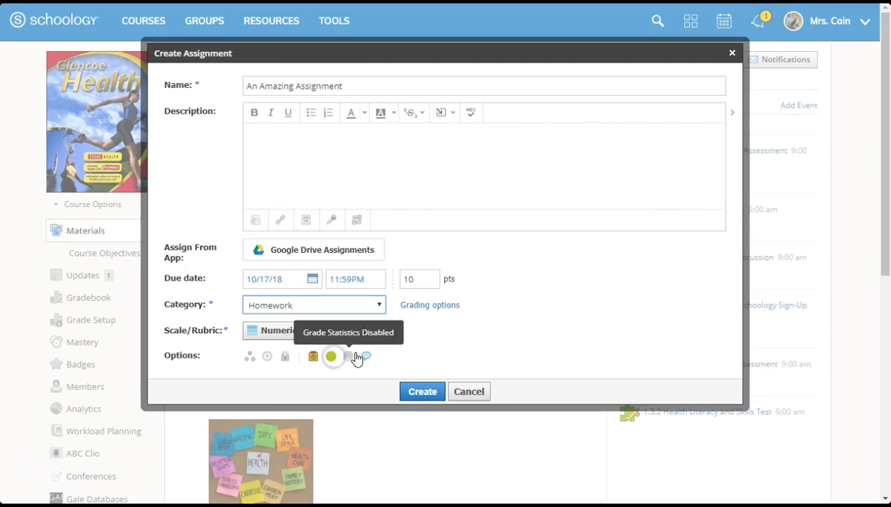
click(423, 391)
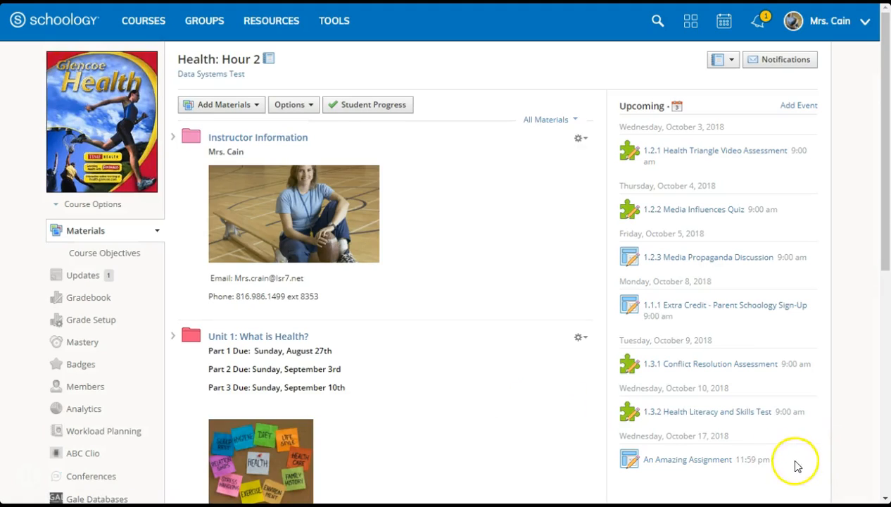
mouse_move(719, 459)
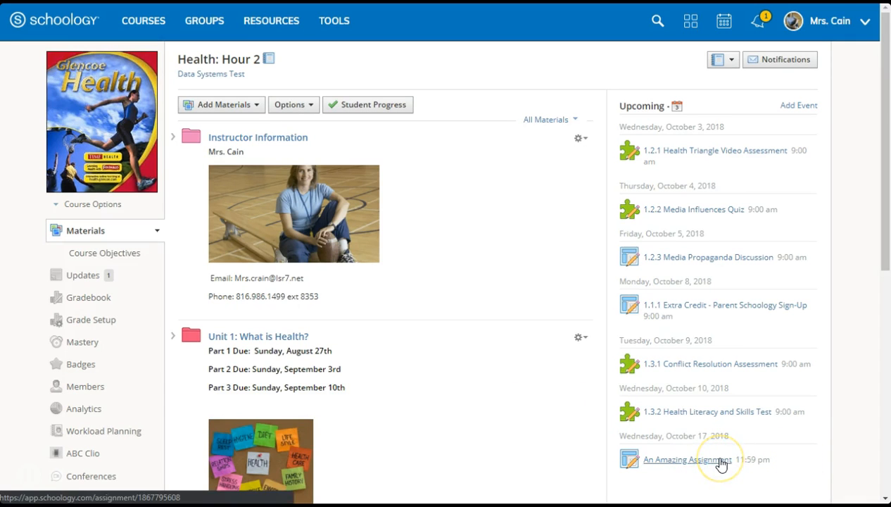
mouse_move(697, 101)
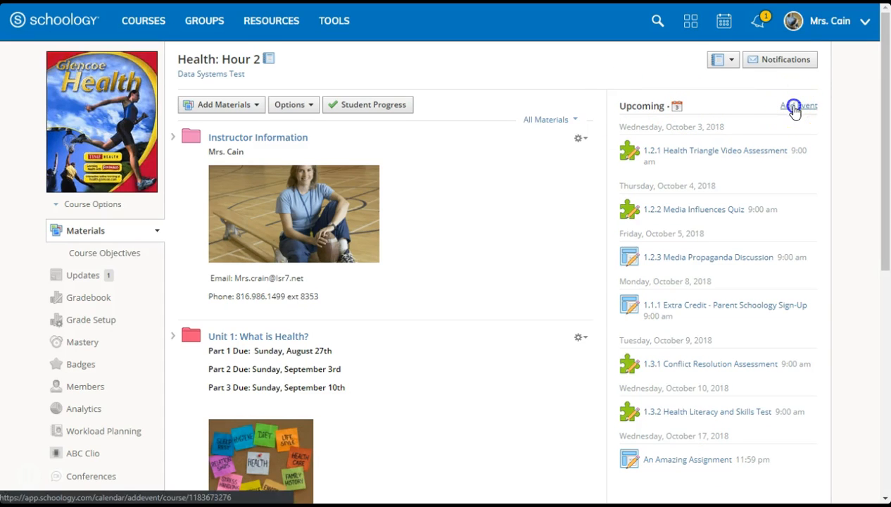
Add the event 'An Amazing Assignment' on 10/17/18 from 3:00 to 4:00 PM with an RSVP setting and save it
click(797, 104)
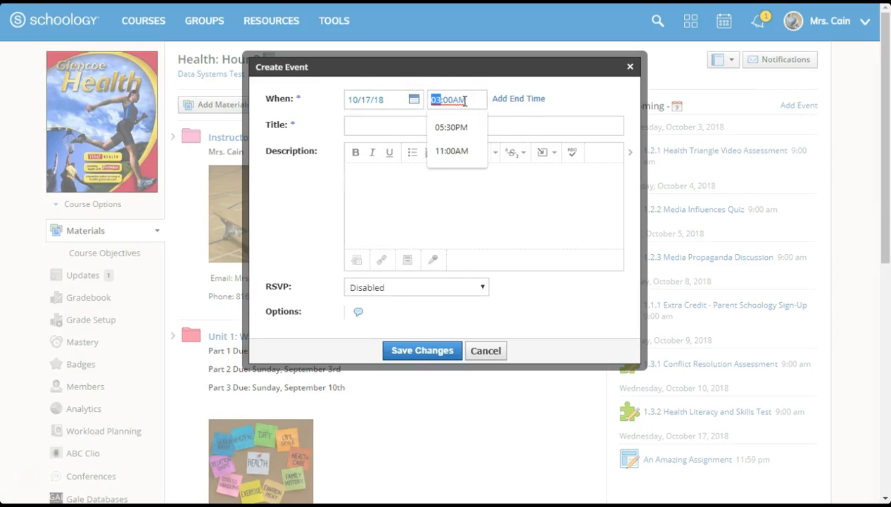
click(518, 98)
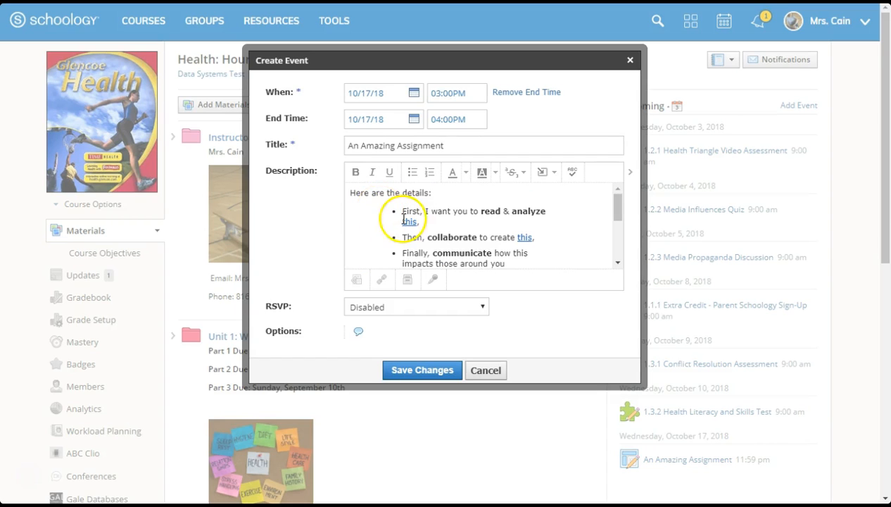
scroll(down, 3)
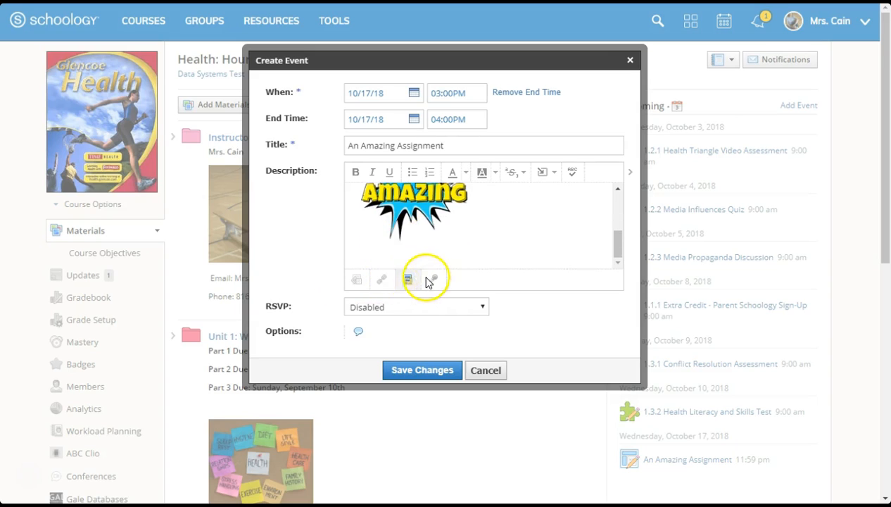
mouse_move(432, 279)
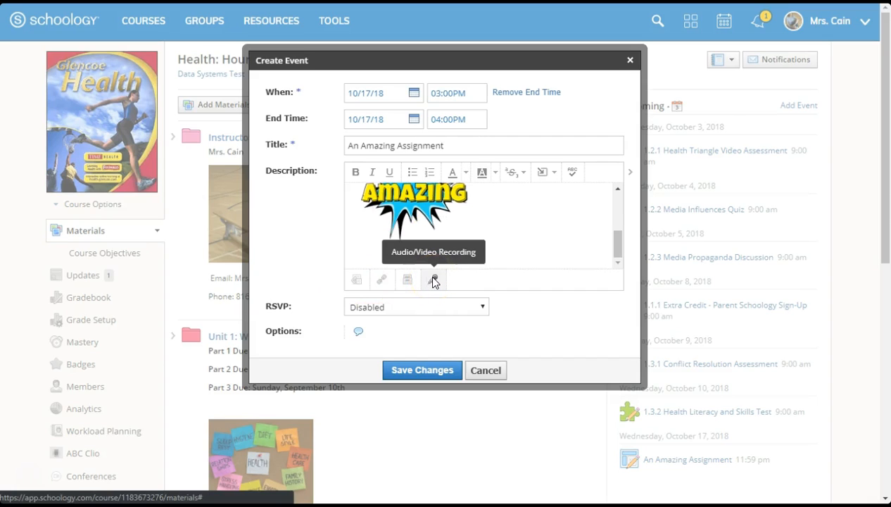
mouse_move(453, 310)
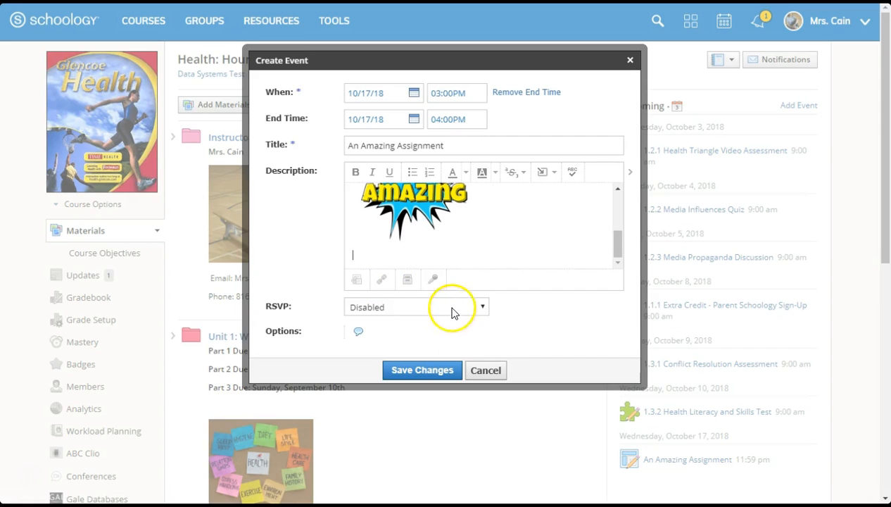
click(415, 307)
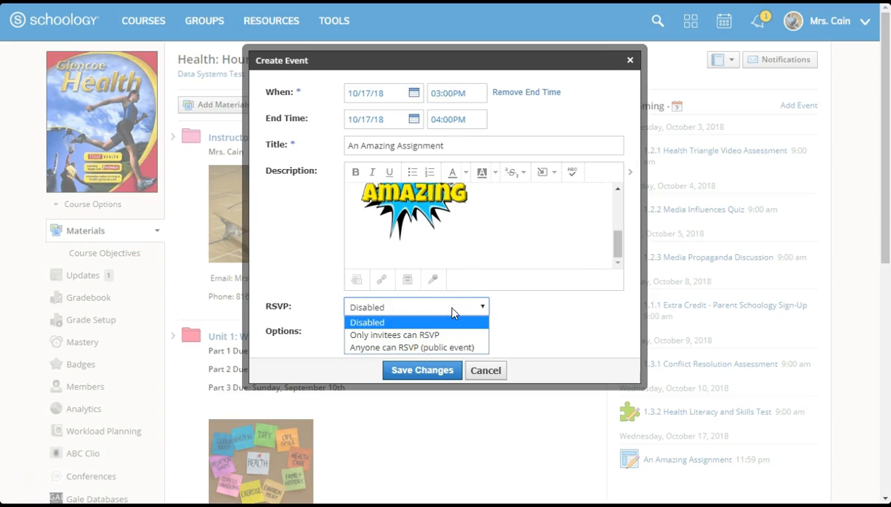
click(486, 369)
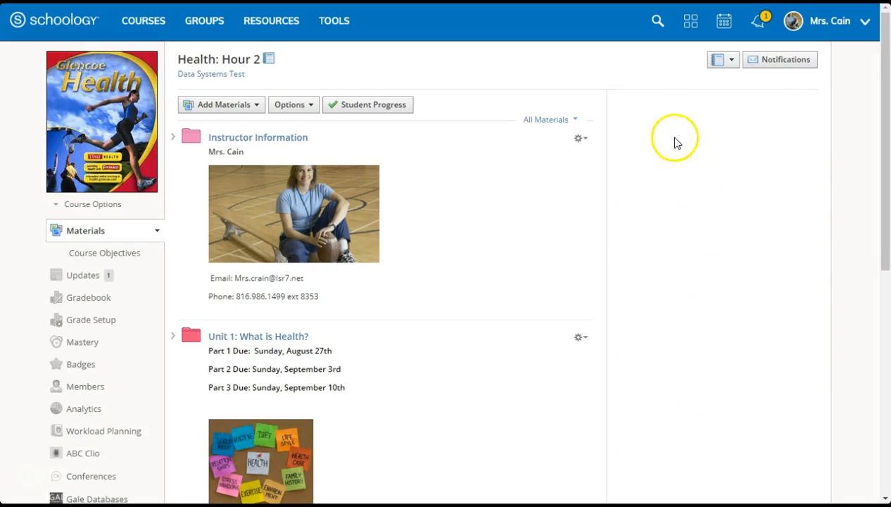
Show the October month calendar with the new event on the 17th
click(724, 21)
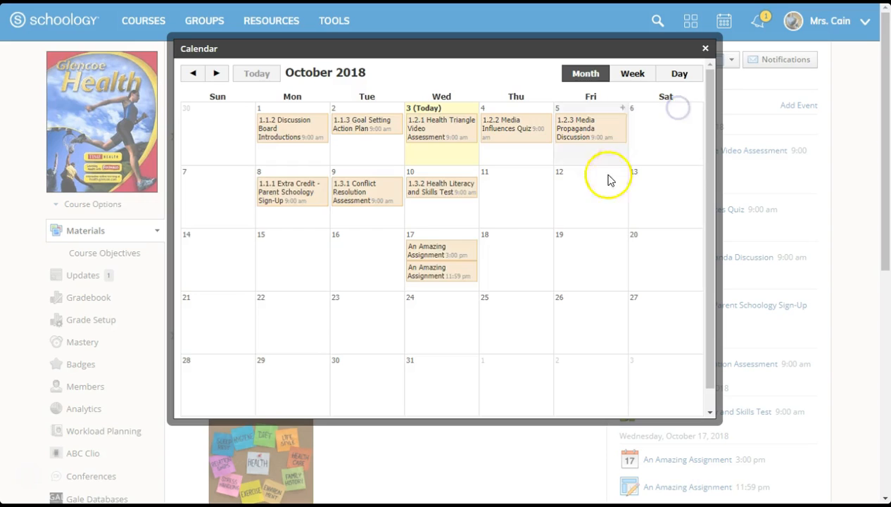
mouse_move(483, 250)
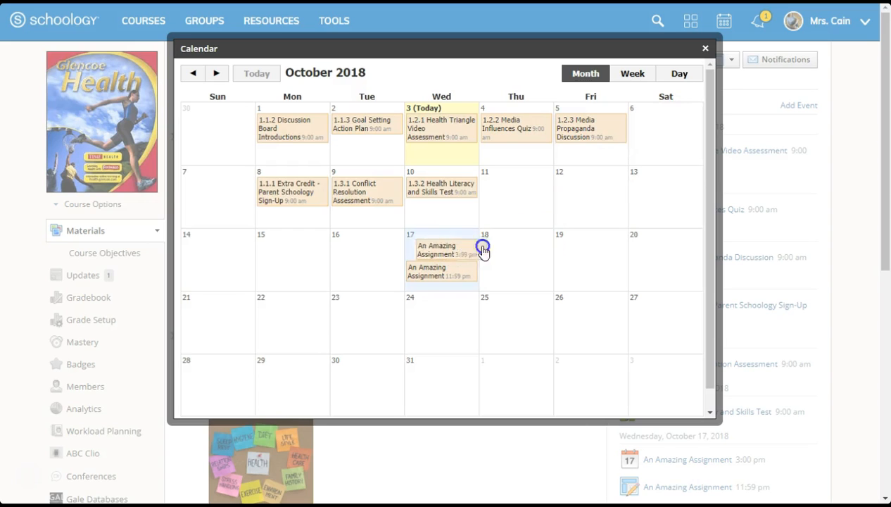